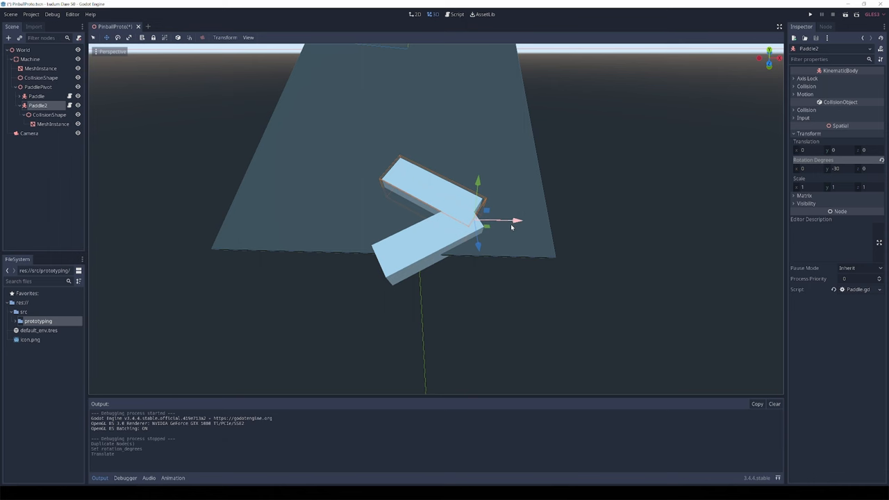
Step: Add Paddle2 as a duplicate paddle rotated -30 degrees on Y, beside the first
left_click(810, 14)
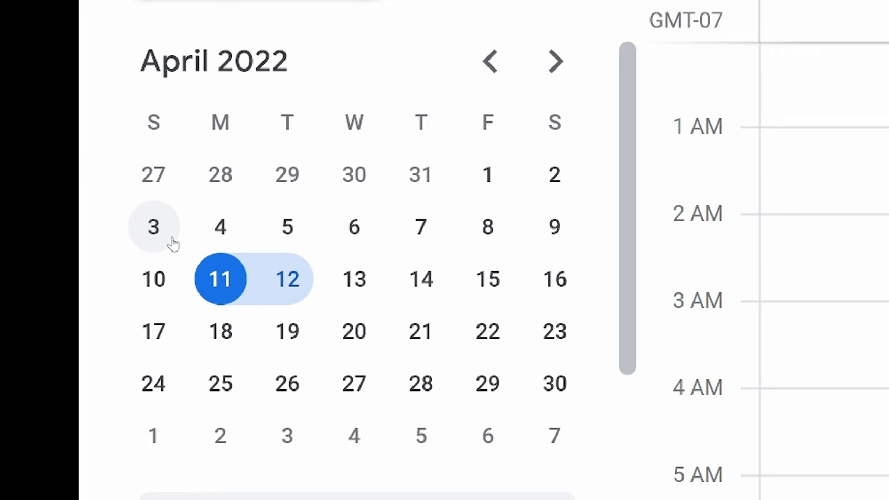
left_click(221, 226)
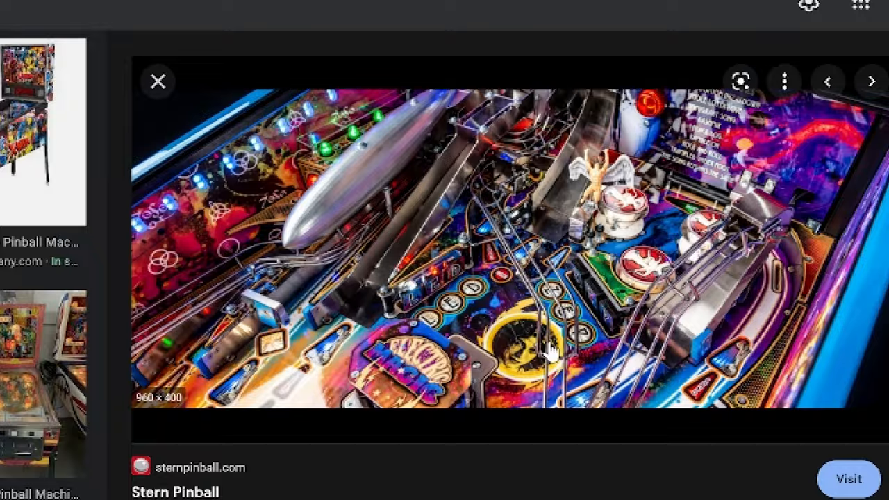
Step: Open a large preview of a Stern Pinball playfield photo in Google Images
left_click(159, 82)
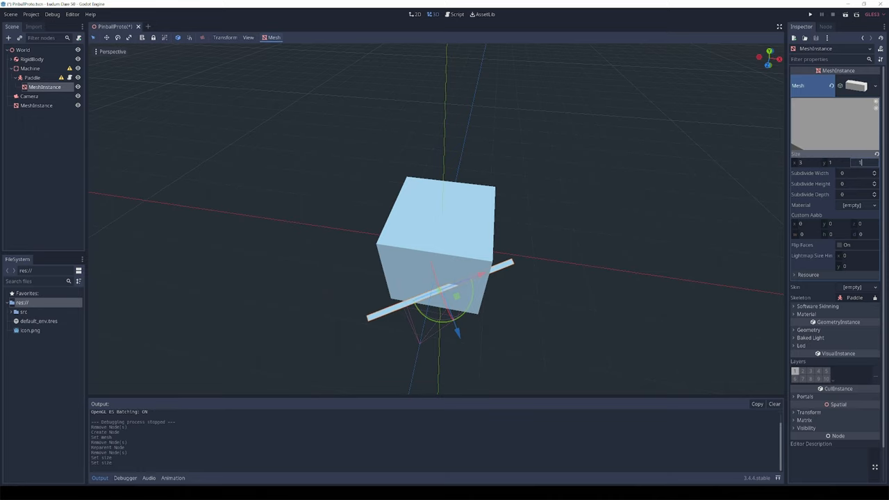
Step: Set the paddle MeshInstance's CubeMesh size to x 3, y 1, z 1
scroll("down", 3)
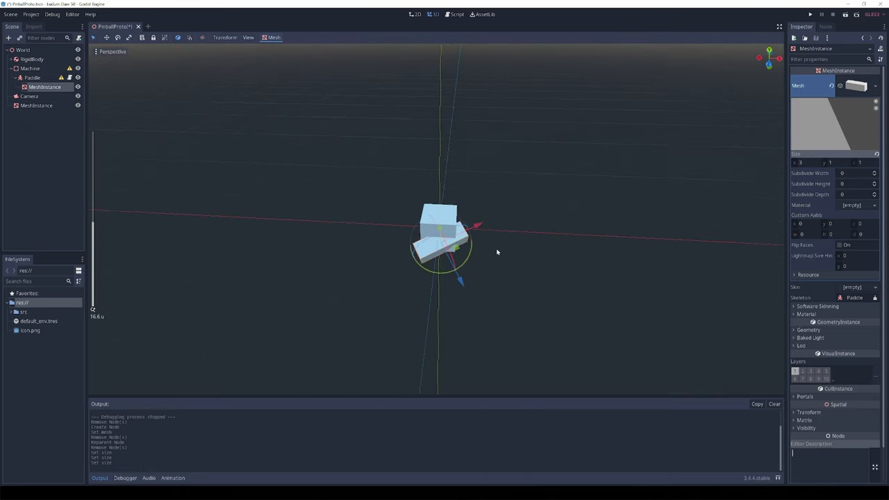
left_click(810, 13)
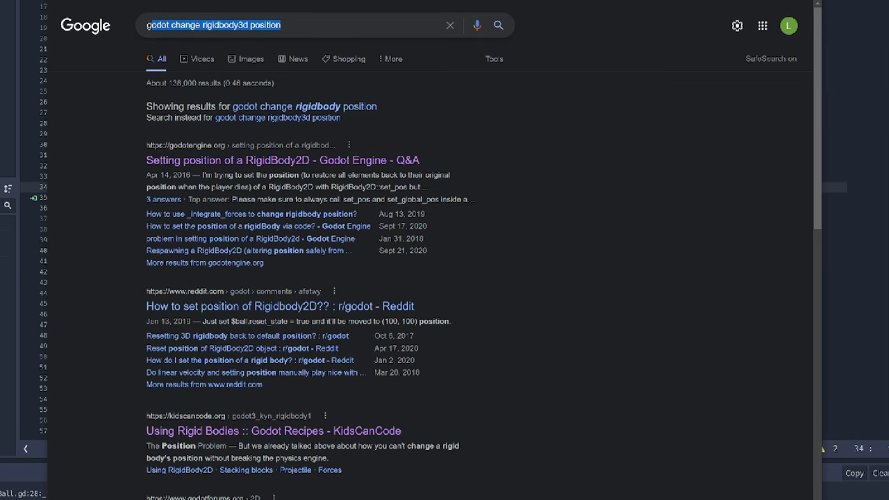
Step: Search 'godot change rigidbody3d position' and scroll through the results toward the RigidBody docs
left_click(291, 25)
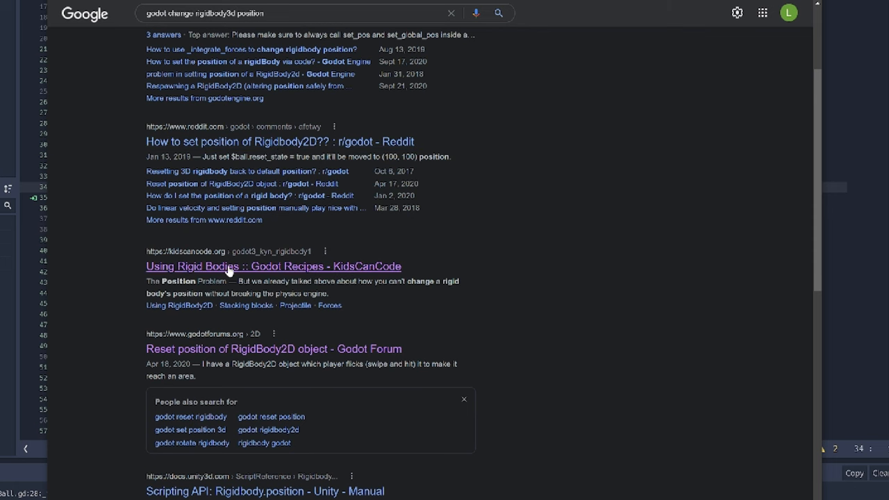
scroll("down", 3)
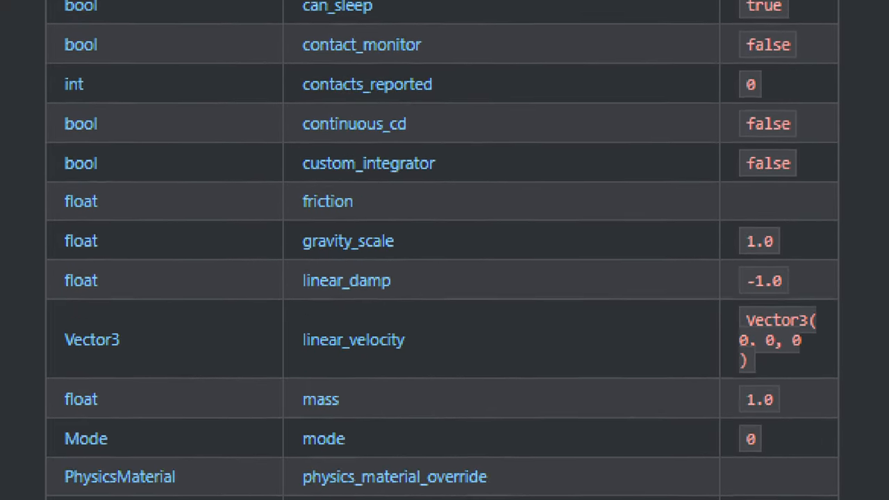
scroll("down", 3)
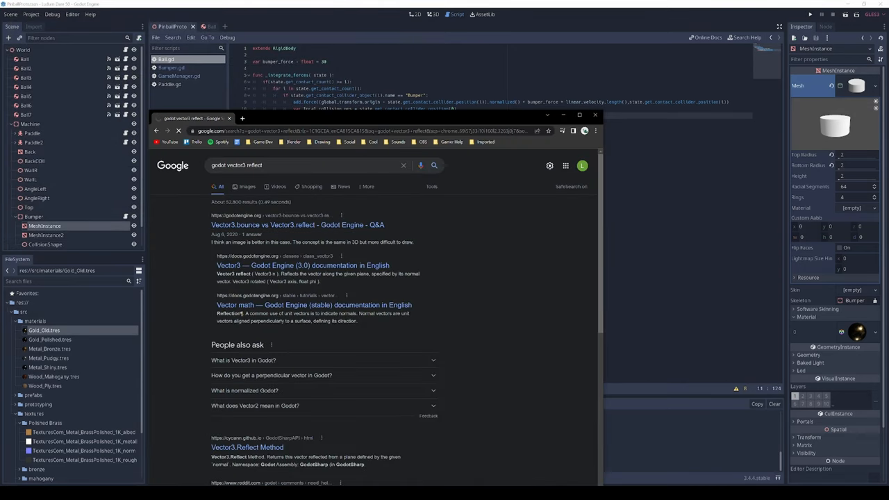
Step: View the 'Vector3.bounce vs Vector3.reflect' Q&A and its comparison diagram
left_click(297, 224)
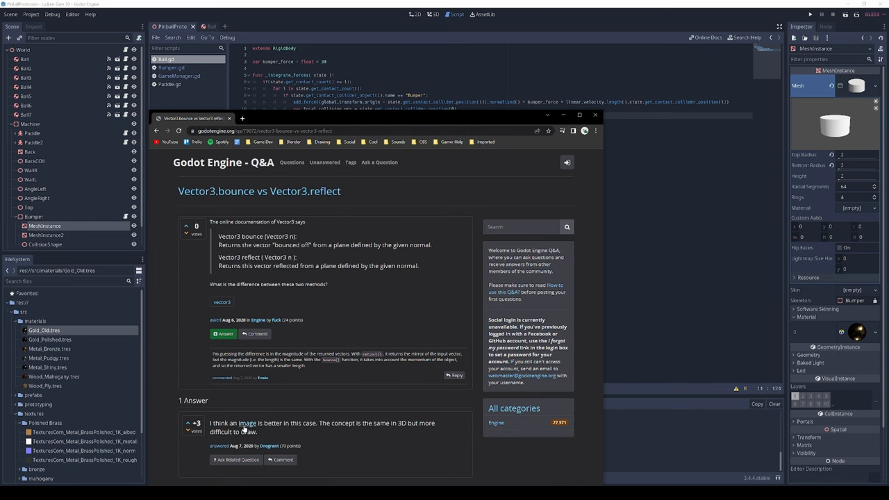
left_click(246, 423)
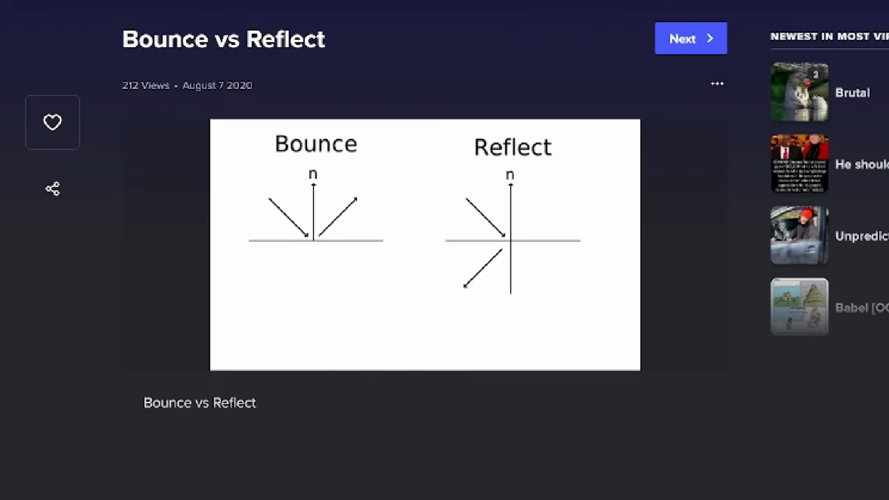
key("alt+tab")
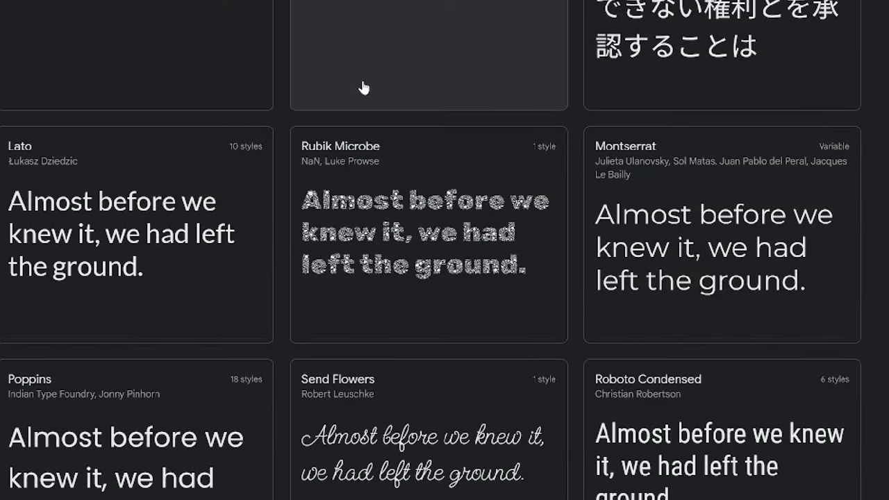
scroll("down", 3)
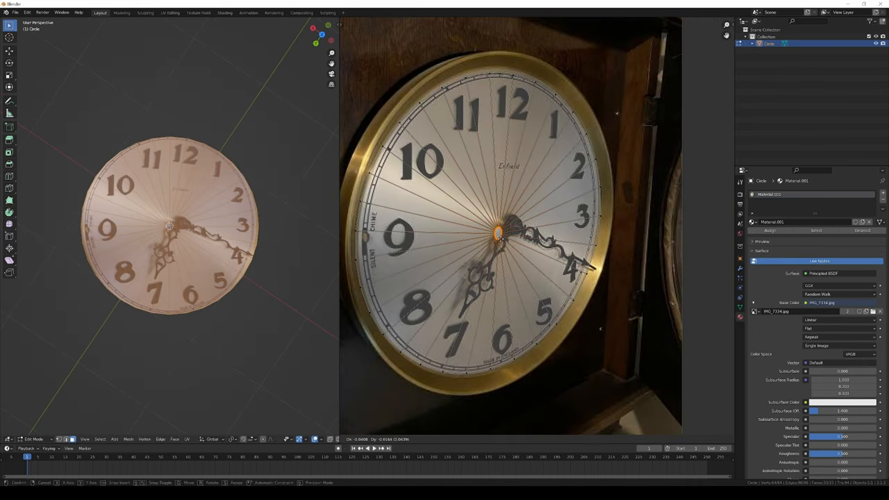
Step: Texture the clock face with IMG_7334.jpg and fit its UVs to the dial
key("Tab")
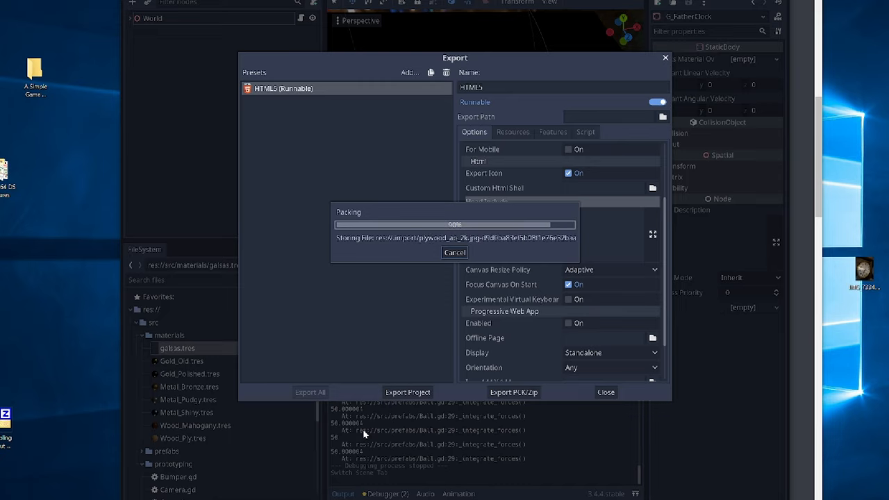
Step: Export the pinball project using the HTML5 (Runnable) preset
left_click(407, 391)
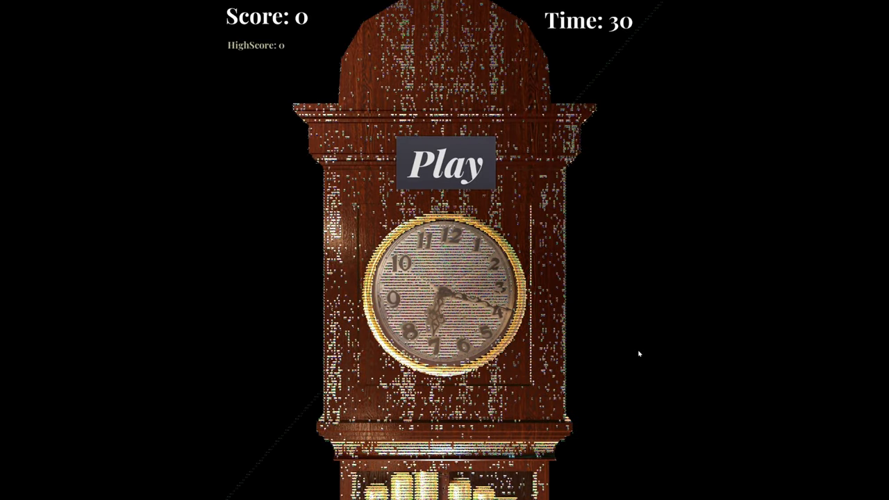
Step: Run the exported HTML5 build and check the speckled clock texture artefacts
left_click(445, 163)
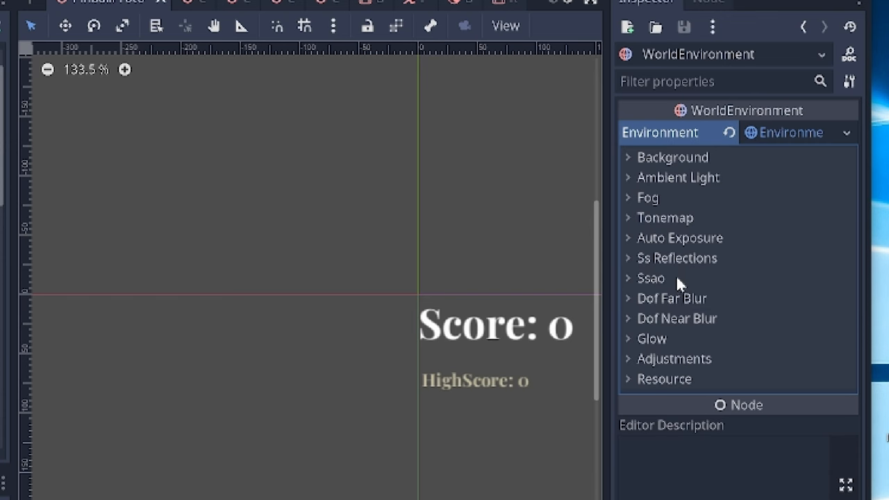
Step: Expand the WorldEnvironment's Tonemap section to show its Filmic mode
left_click(665, 217)
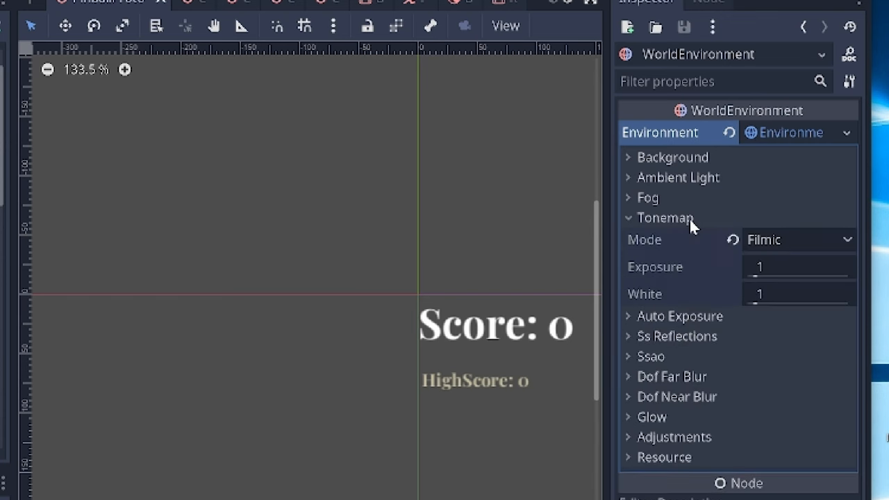
left_click(799, 239)
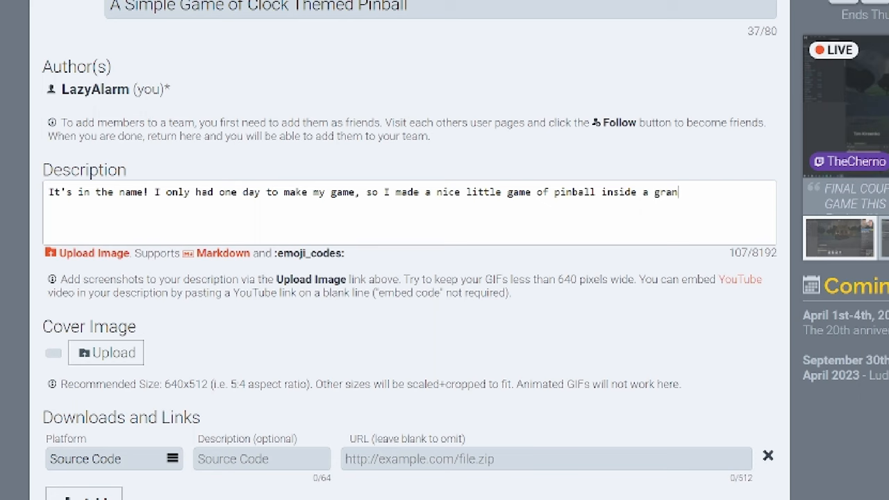
Step: Publish the 'A Simple Game of Clock Themed Pinball' entry on Ludum Dare
scroll("up", 3)
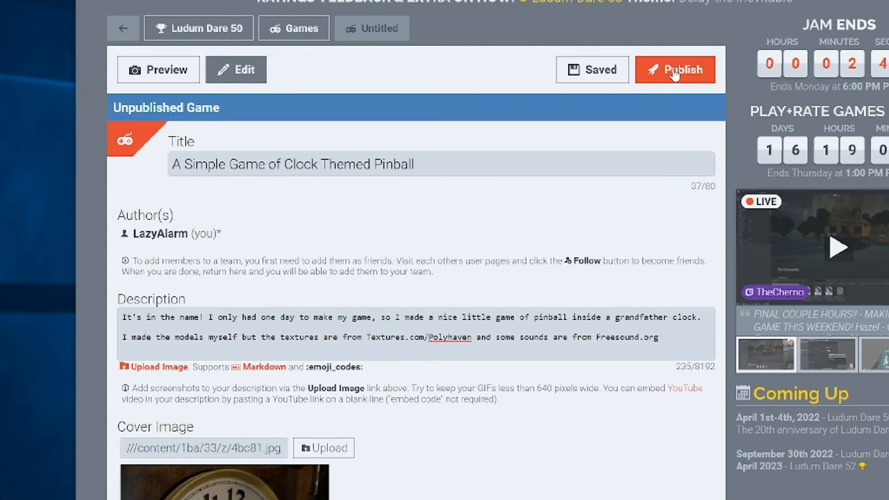
left_click(675, 70)
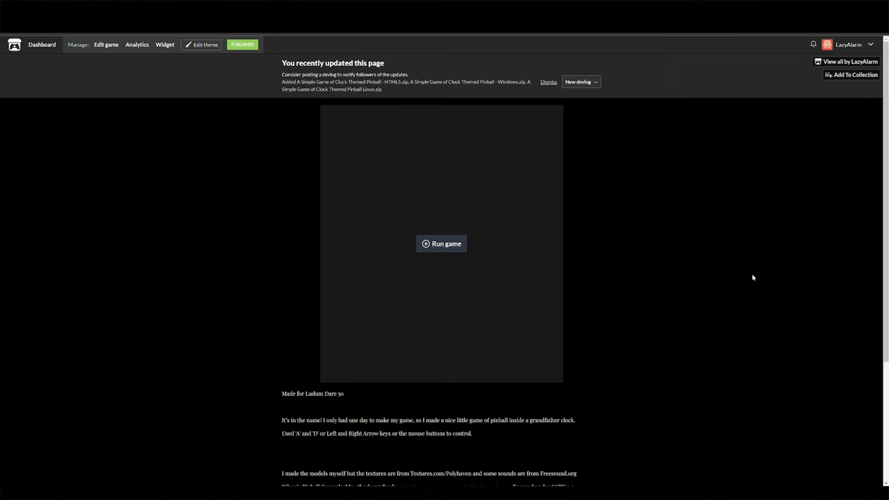
mouse_move(521, 203)
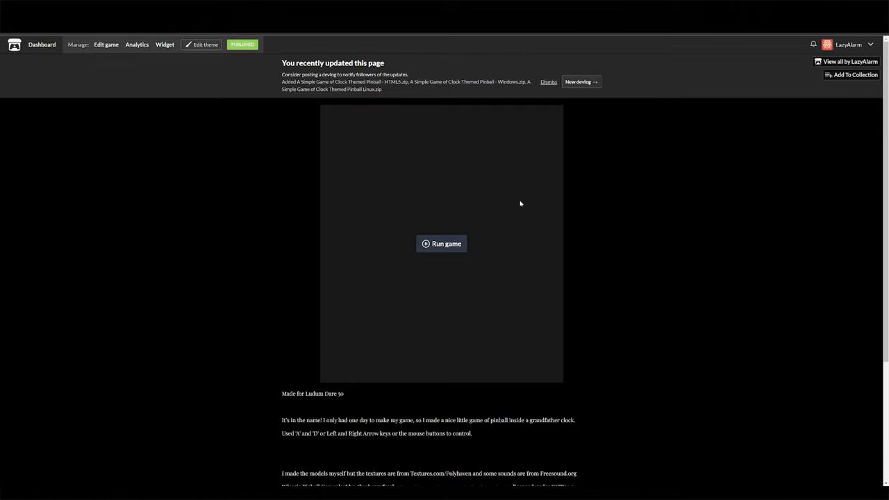
Step: Launch the embedded HTML5 pinball build on its itch.io page and play to a score of 27
left_click(441, 244)
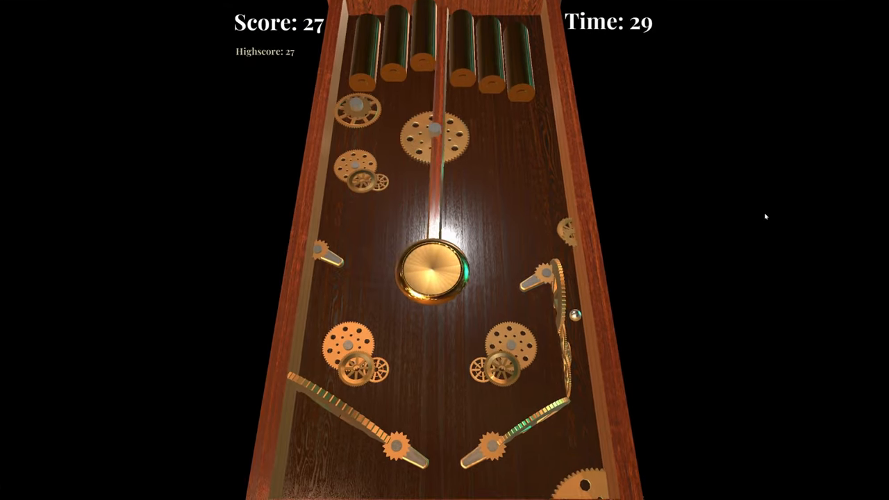